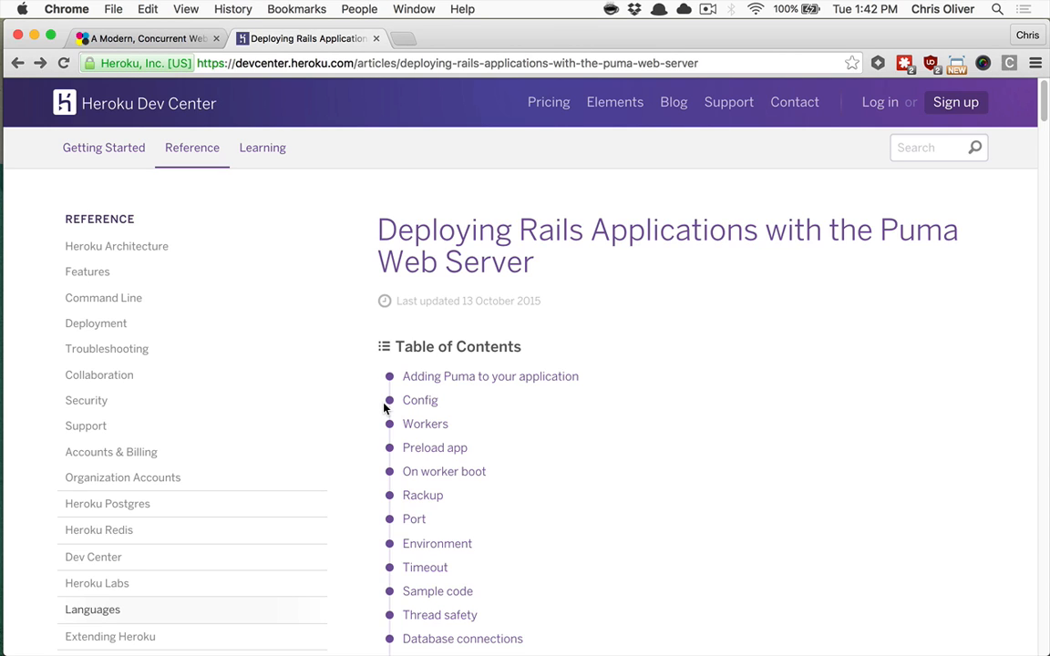
{"action": "mouse_move", "coordinate": [634, 266]}
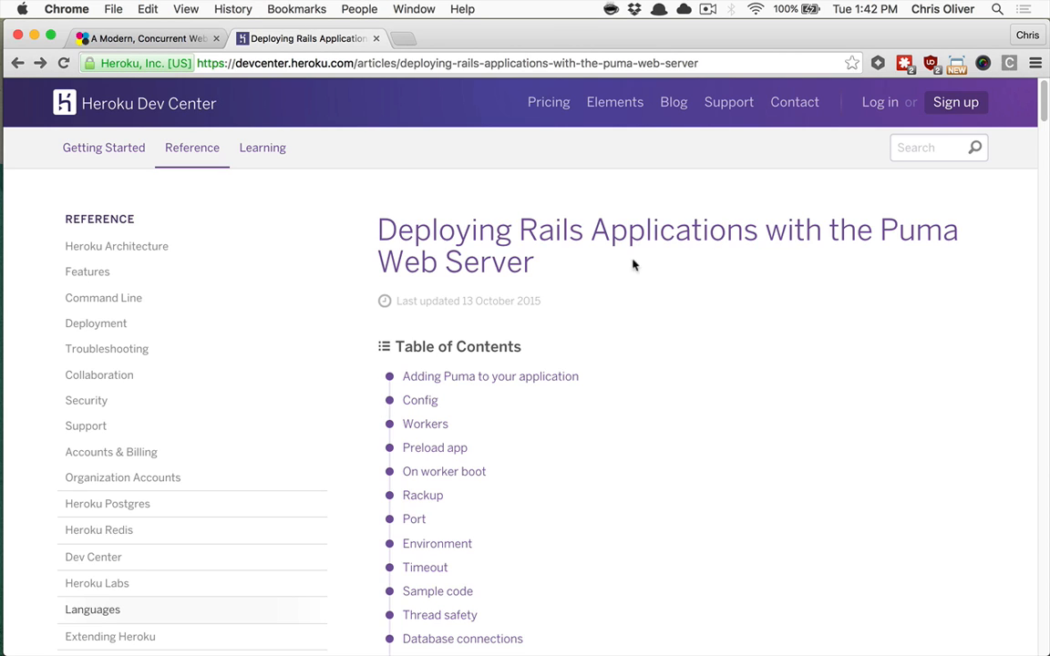
{"action": "mouse_move", "coordinate": [583, 272]}
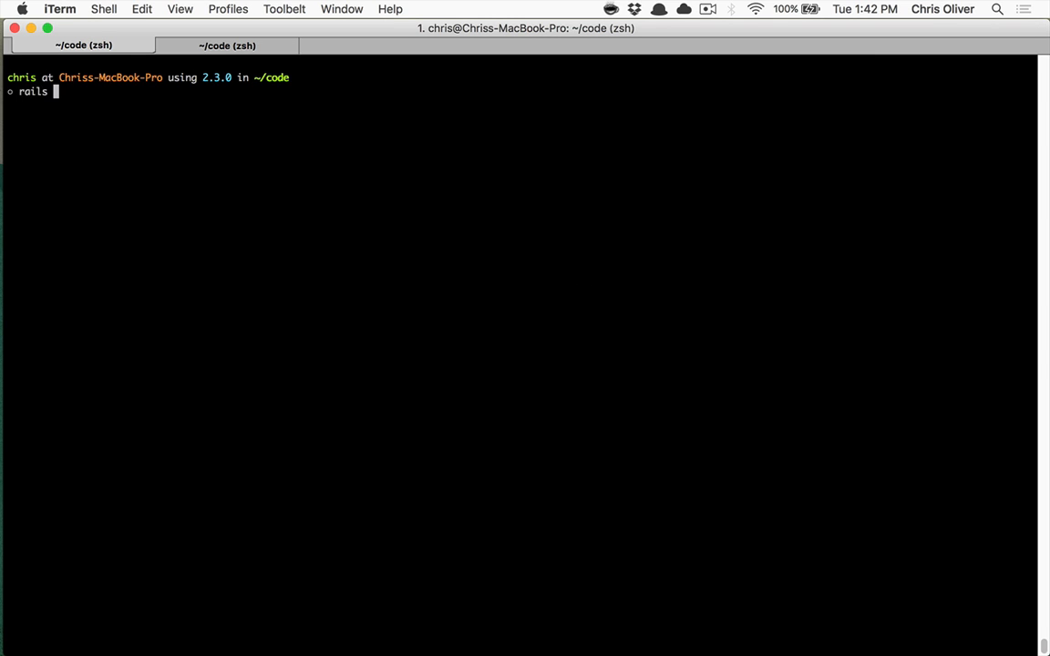
Generate a new Rails app named todos with gems bundled, and prepare to enter its folder.
{"action": "type", "text": "new todoso"}
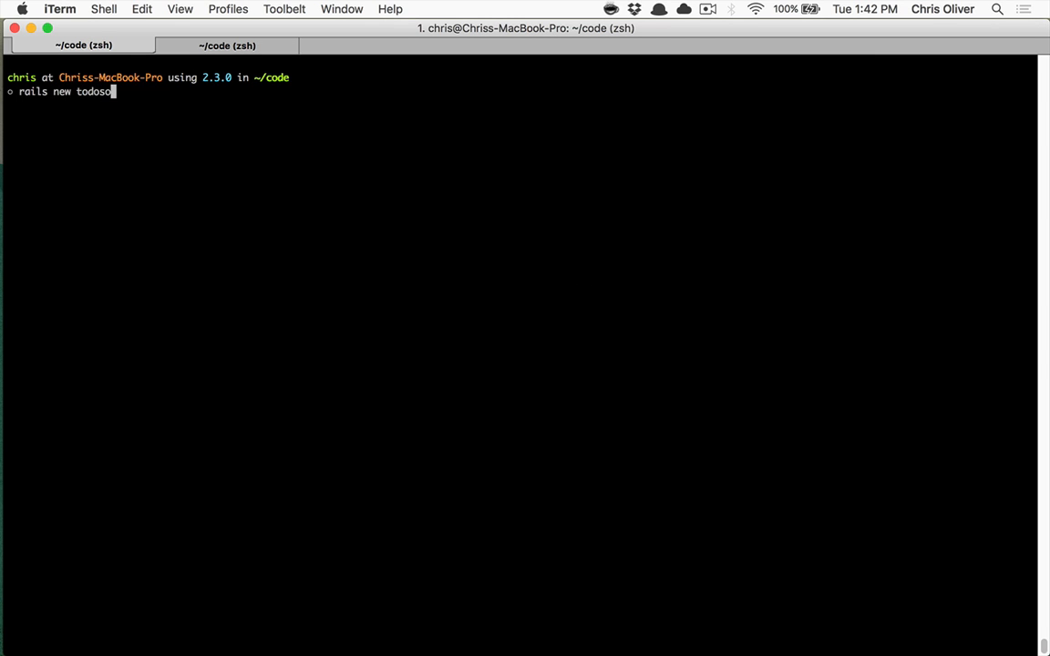
{"action": "key", "text": "Return"}
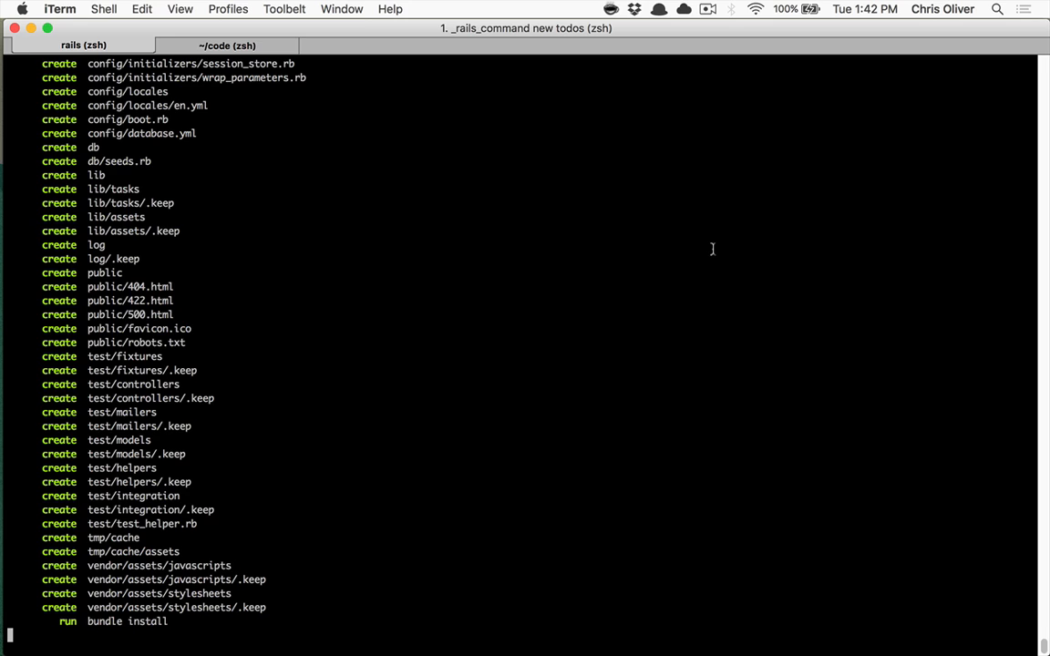
{"action": "type", "text": "cd todos"}
{"action": "type", "text": "rails s"}
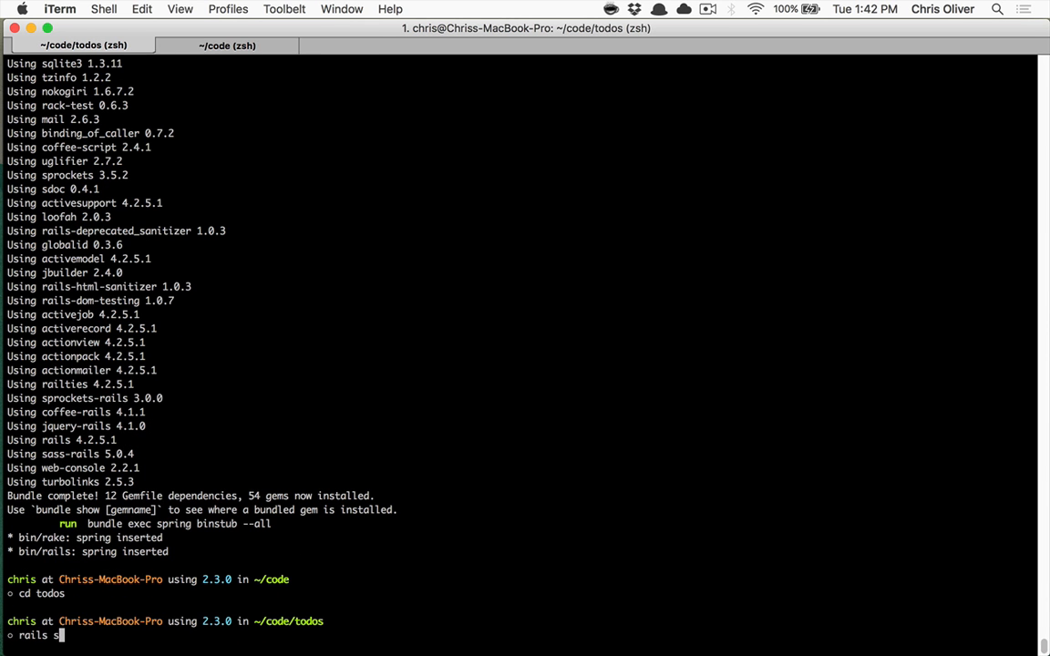
Launch the todos app's Rails development server with 'rails s'.
{"action": "key", "text": "Return"}
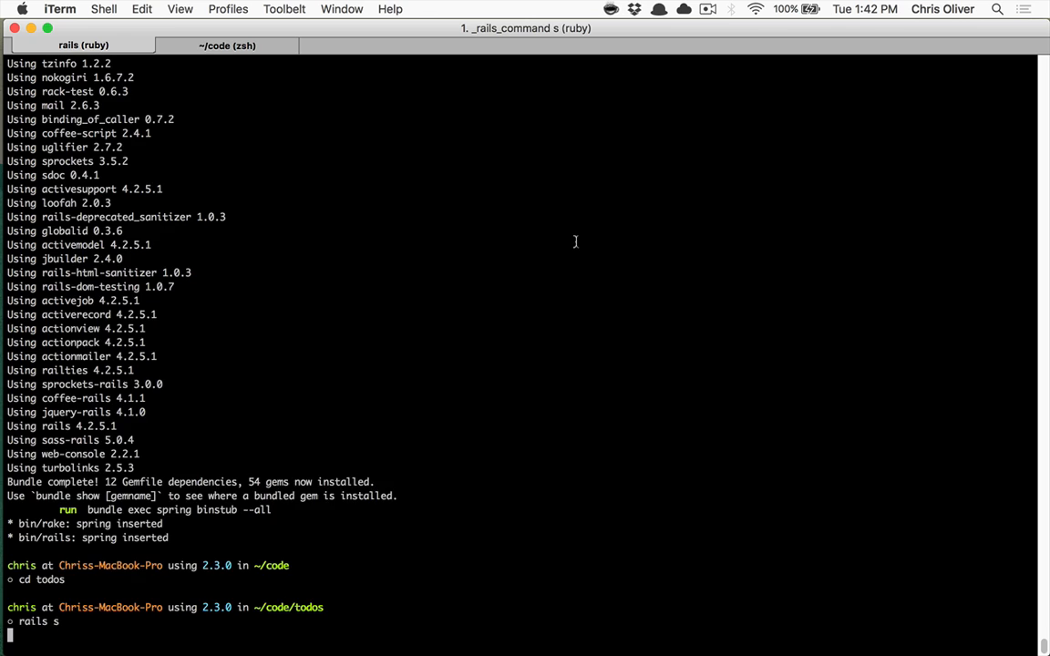